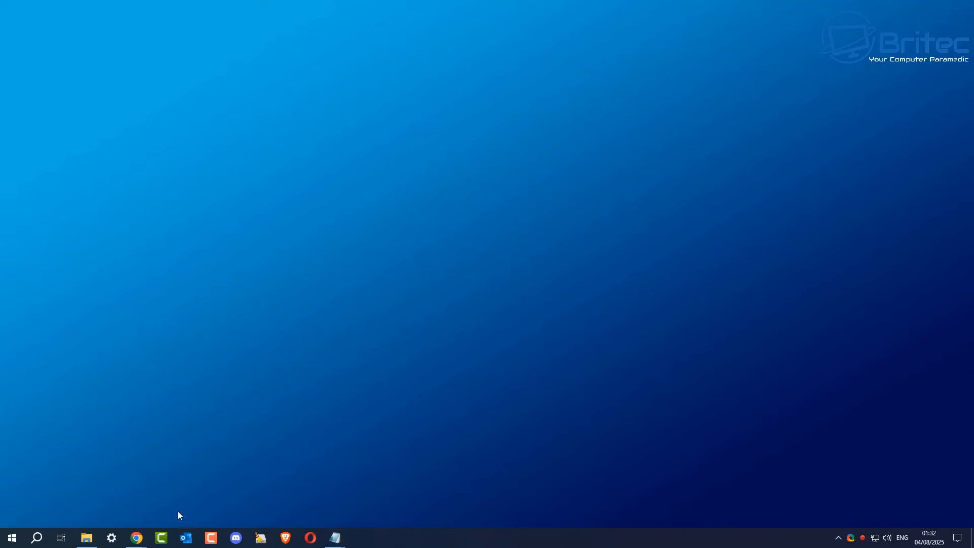
Launch Chrome and go to the router login page at 192.168.1.1.
{"action": "left_click", "coordinate": [135, 538]}
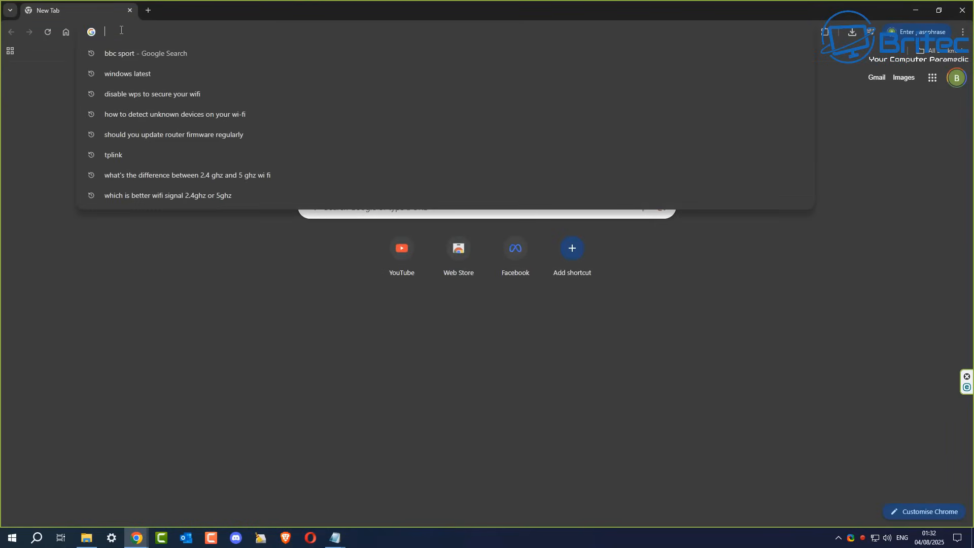
{"action": "type", "text": "192.168.1.1"}
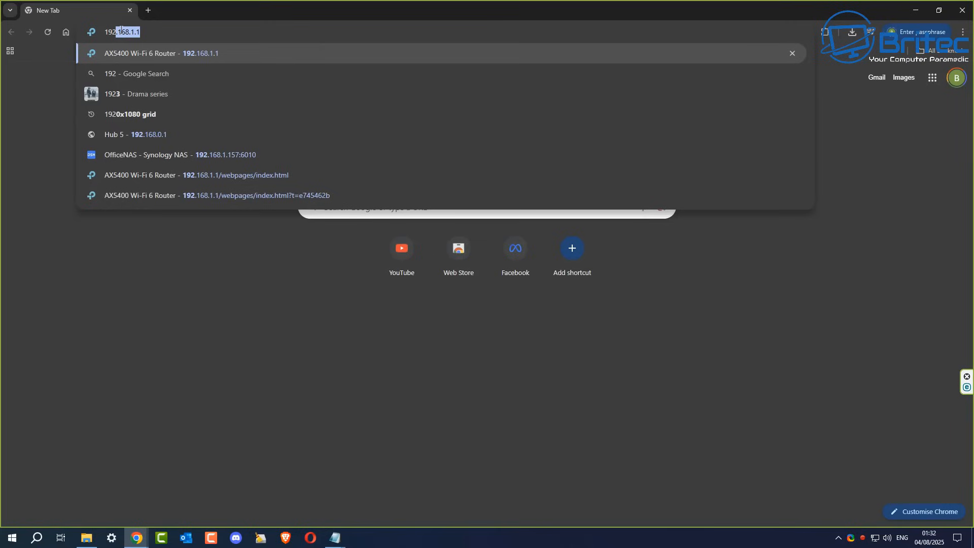
{"action": "type", "text": "192.168.1.1"}
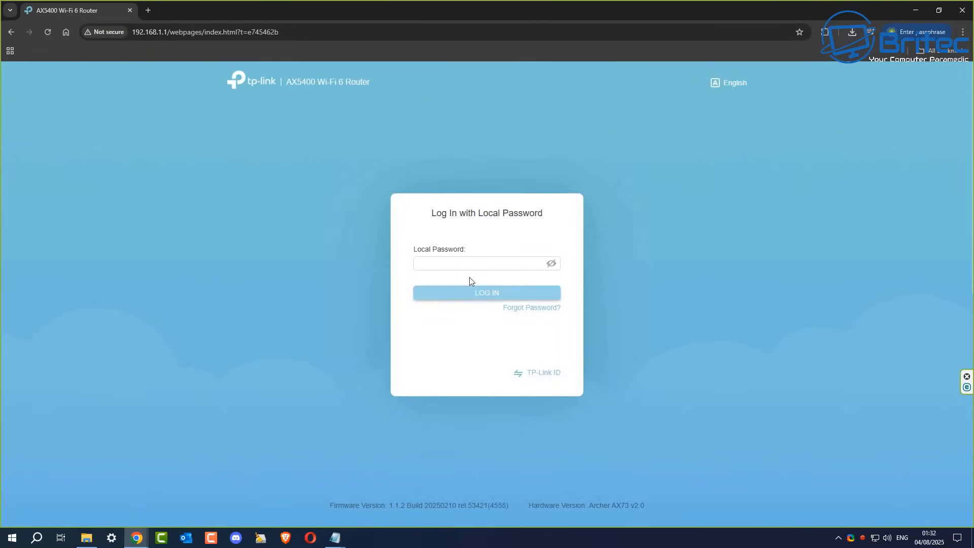
Log in to the router admin with the local password.
{"action": "left_click", "coordinate": [481, 262]}
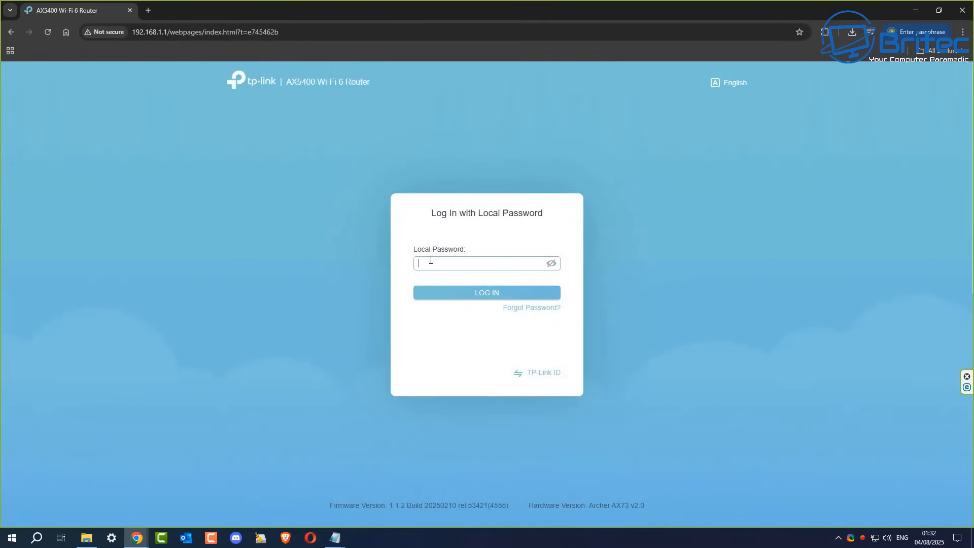
{"action": "type", "text": "•"}
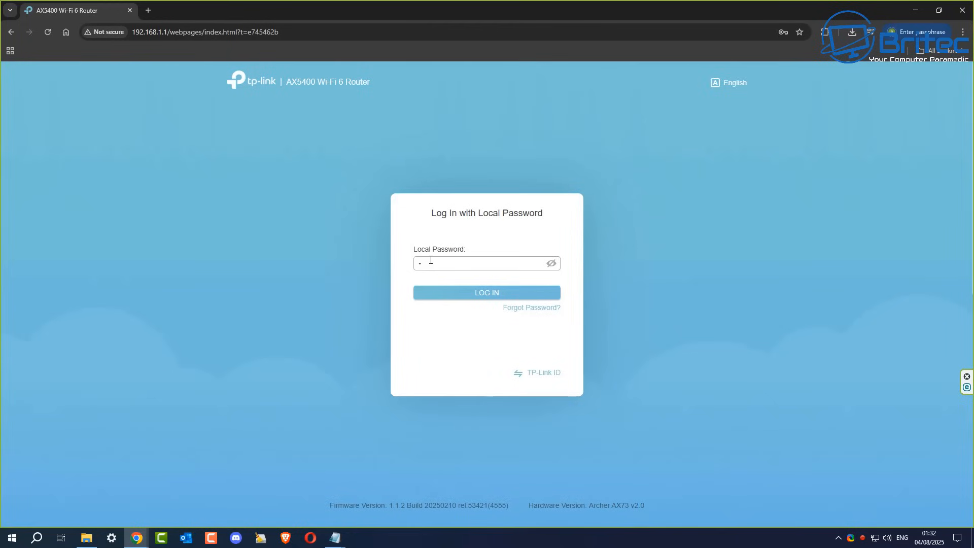
{"action": "type", "text": "password"}
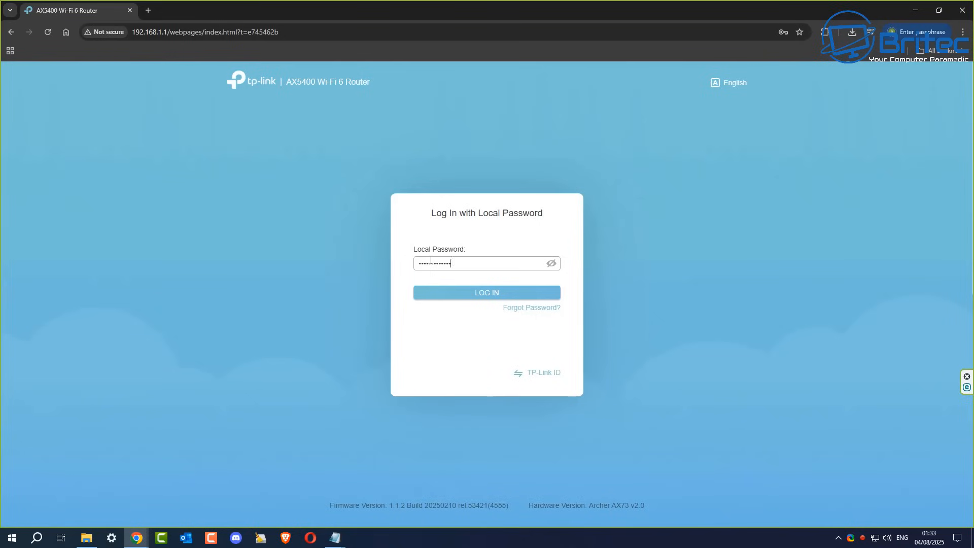
{"action": "left_click", "coordinate": [486, 292]}
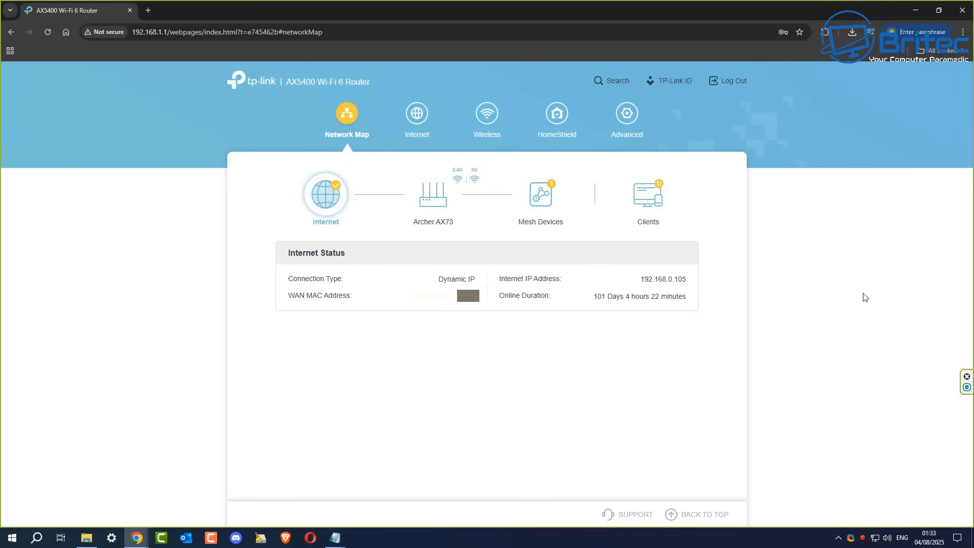
{"action": "mouse_move", "coordinate": [514, 153]}
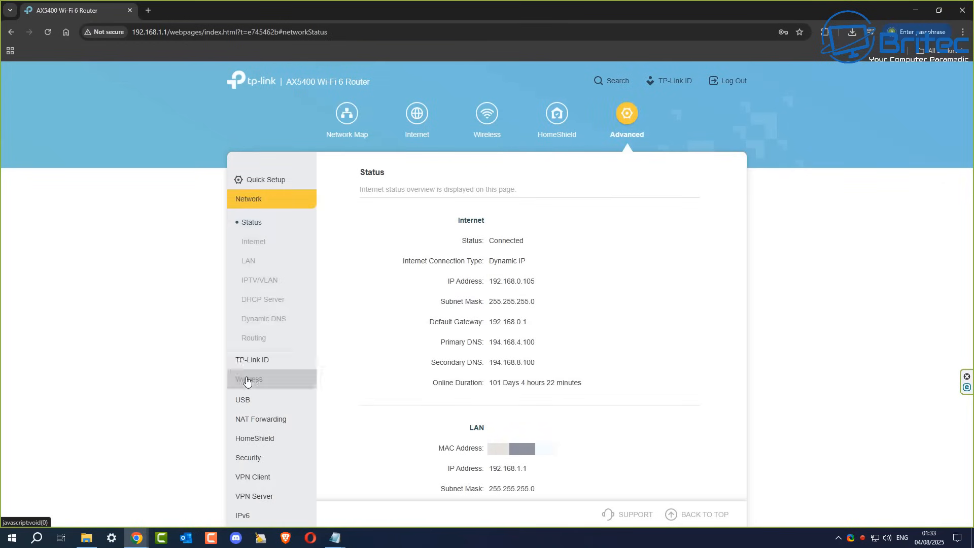
Expand the Wireless group in the Advanced sidebar.
{"action": "left_click", "coordinate": [249, 379]}
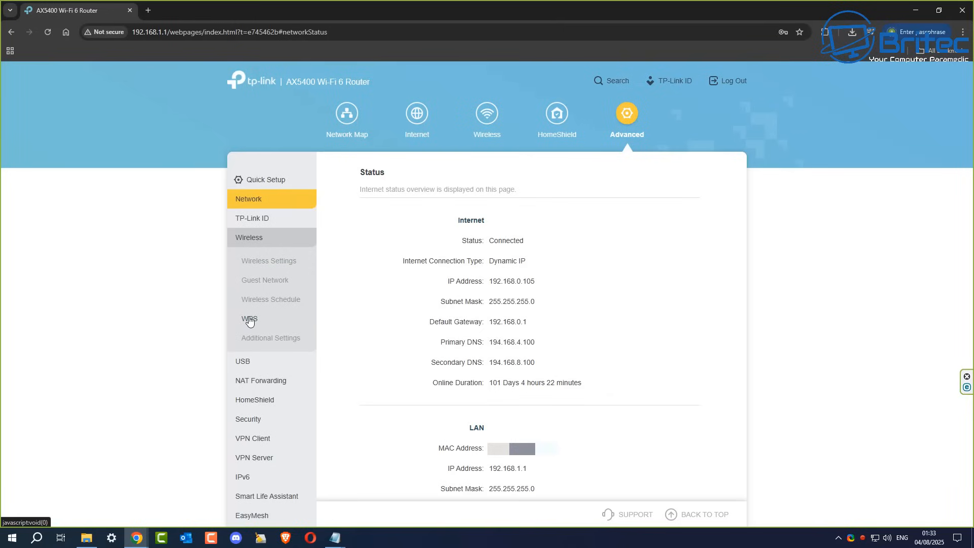
{"action": "mouse_move", "coordinate": [246, 327]}
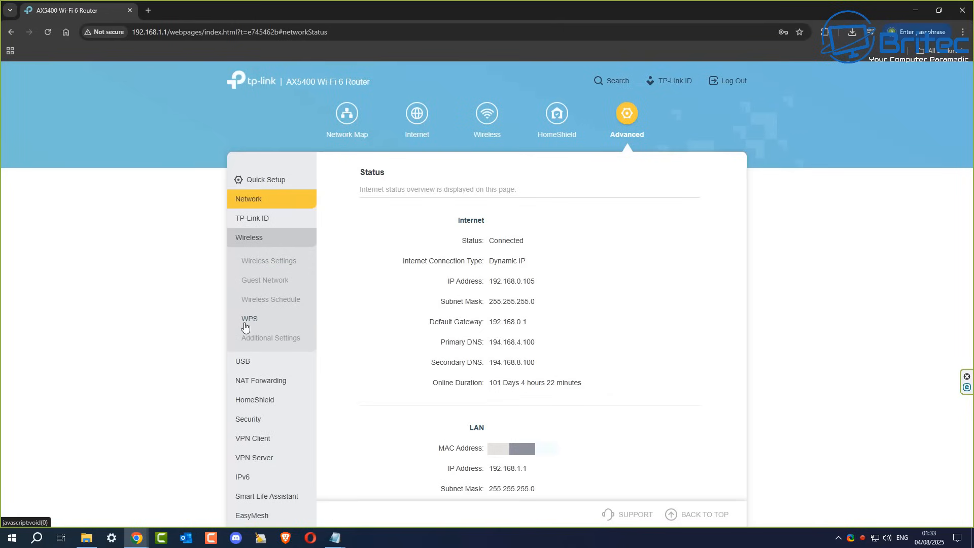
Open the Wireless > WPS page and switch the WPS toggle off.
{"action": "left_click", "coordinate": [249, 318]}
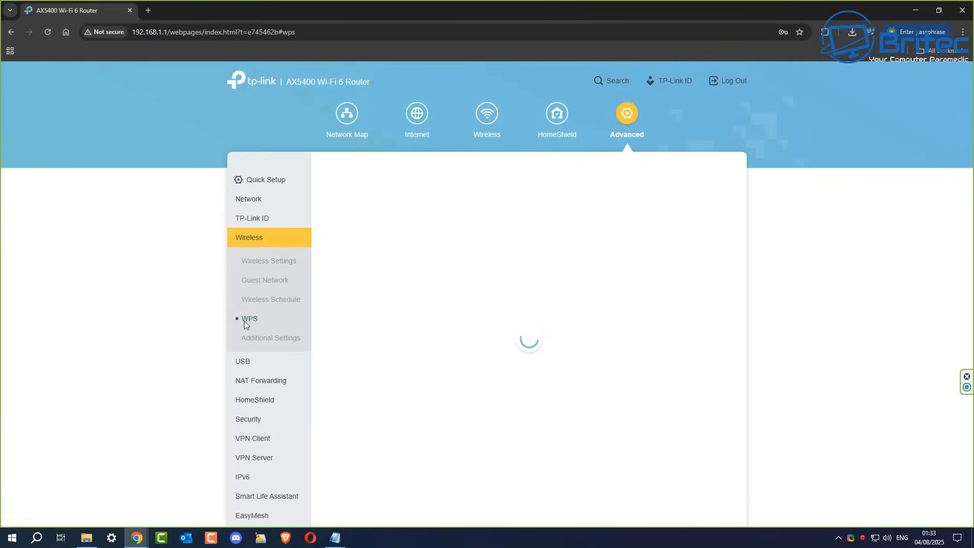
{"action": "left_click", "coordinate": [249, 318]}
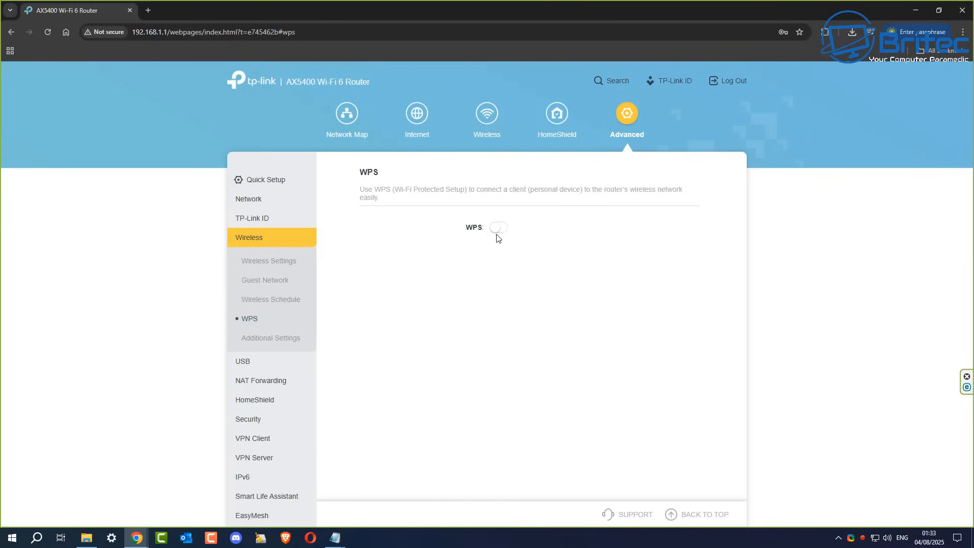
{"action": "mouse_move", "coordinate": [493, 237]}
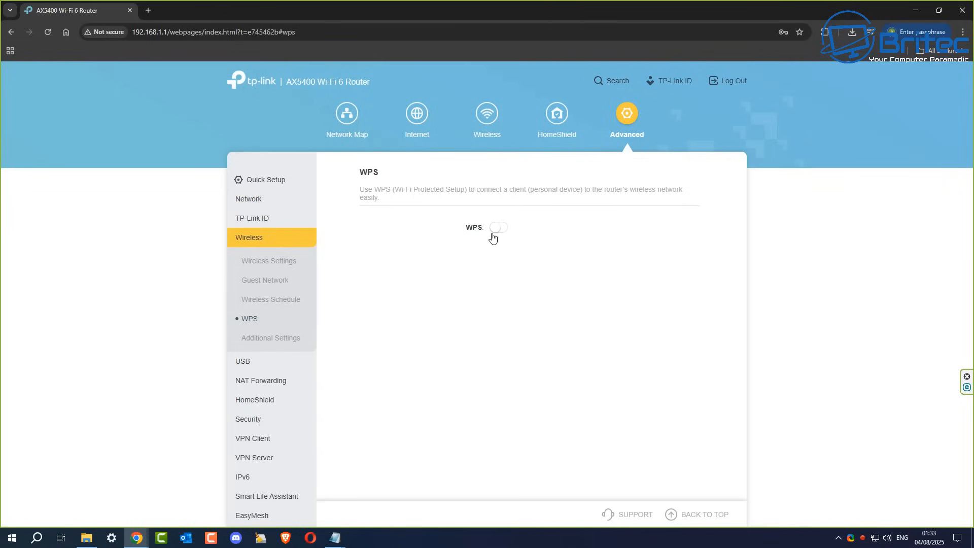
{"action": "mouse_move", "coordinate": [442, 192]}
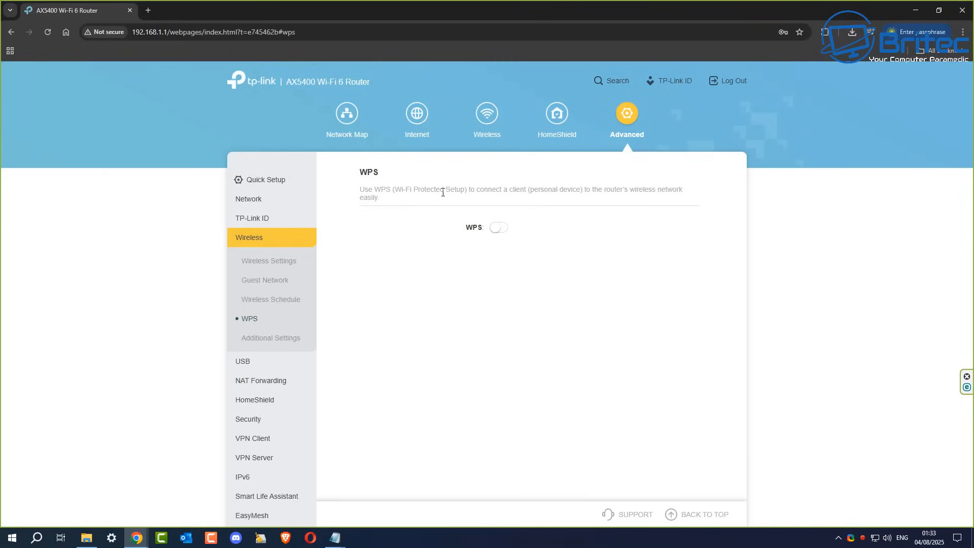
{"action": "mouse_move", "coordinate": [559, 197]}
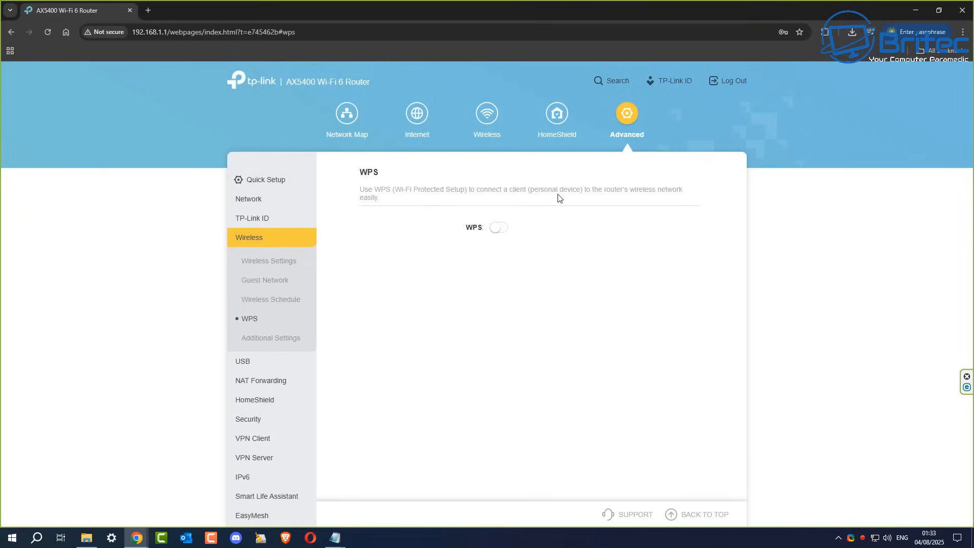
{"action": "mouse_move", "coordinate": [681, 193]}
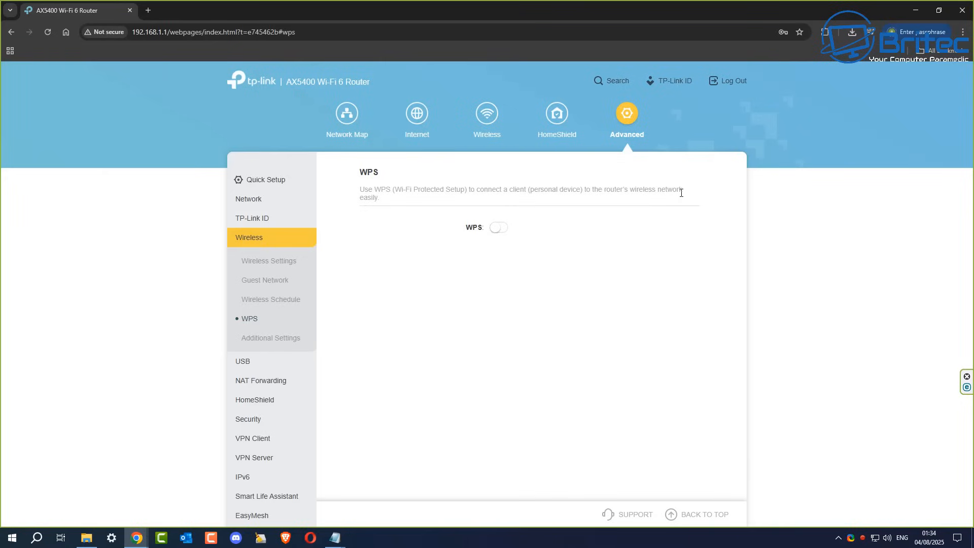
{"action": "mouse_move", "coordinate": [860, 200]}
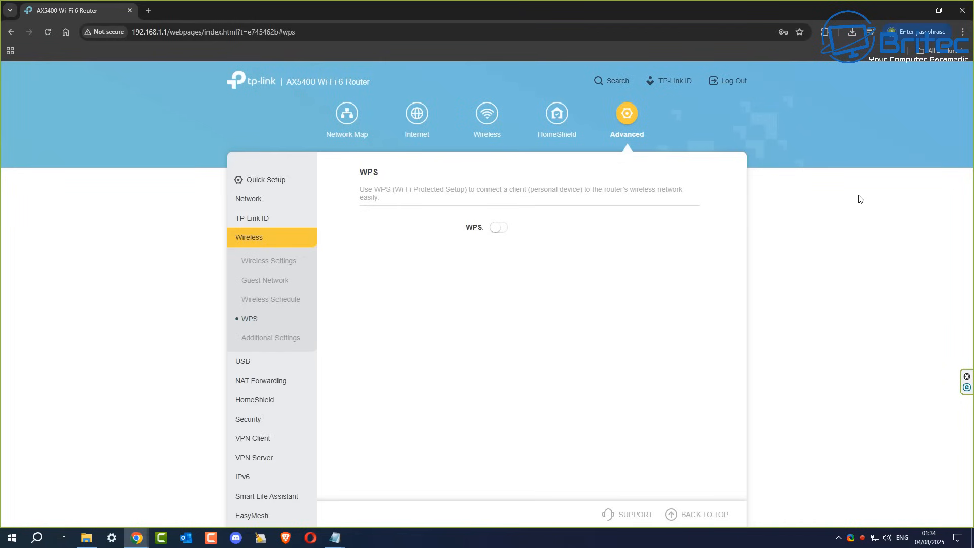
{"action": "mouse_move", "coordinate": [961, 10]}
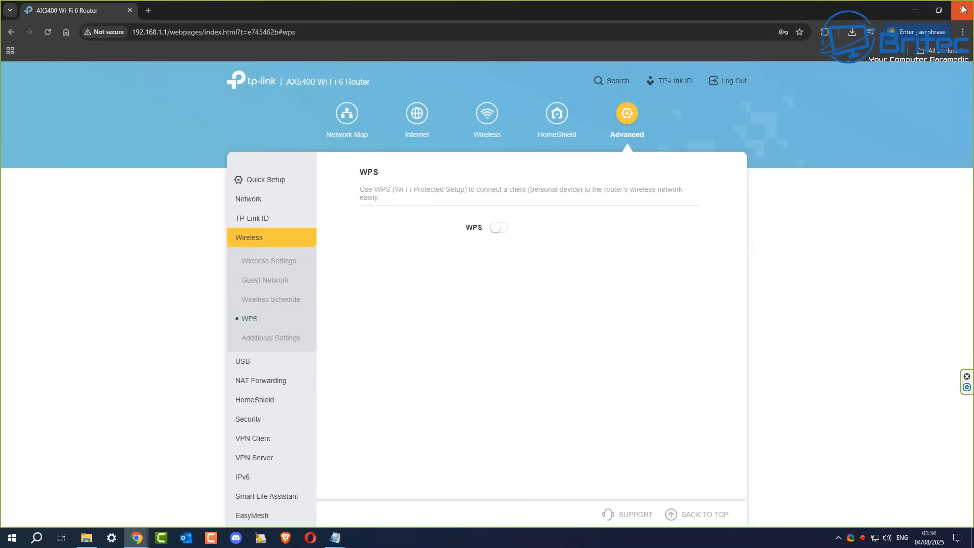